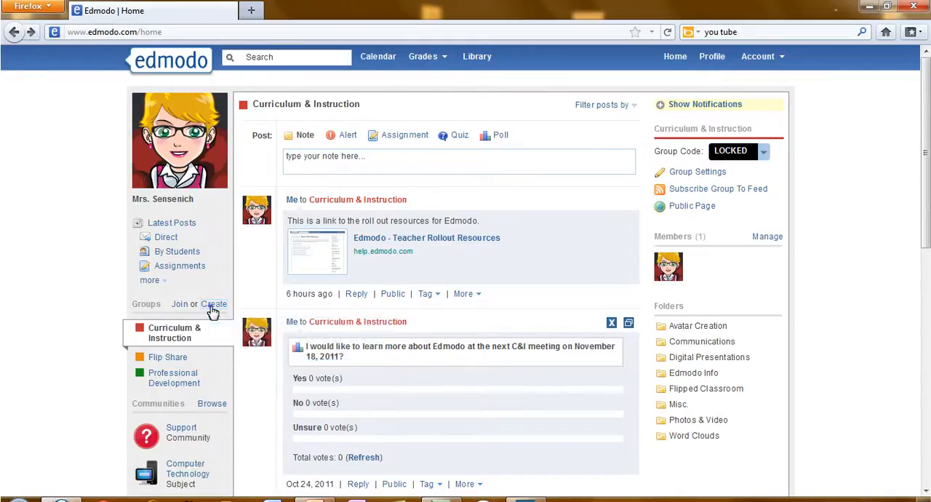
- Open the new group form and enter 'Demonstration' as the group name
click(214, 304)
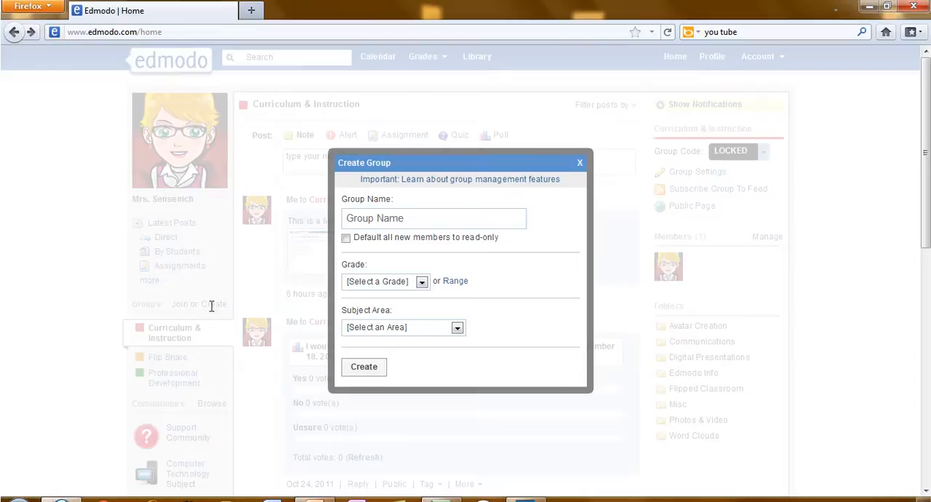
click(434, 218)
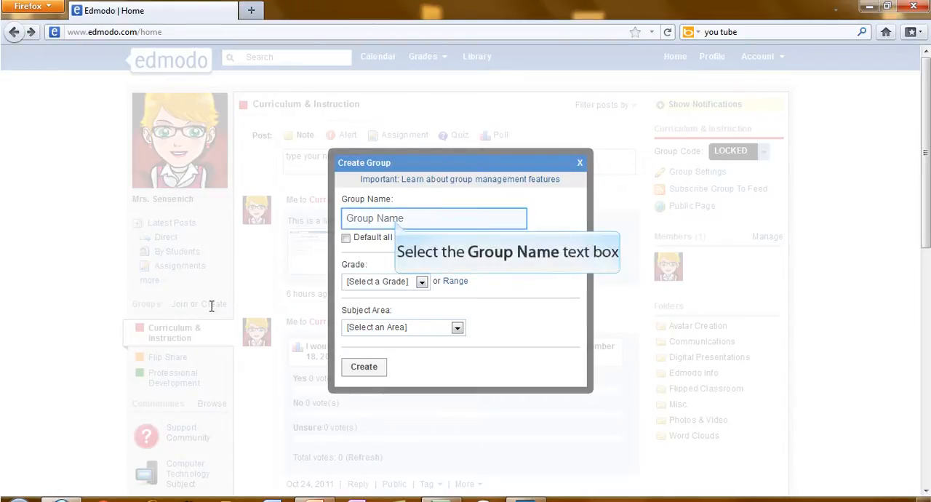
click(434, 218)
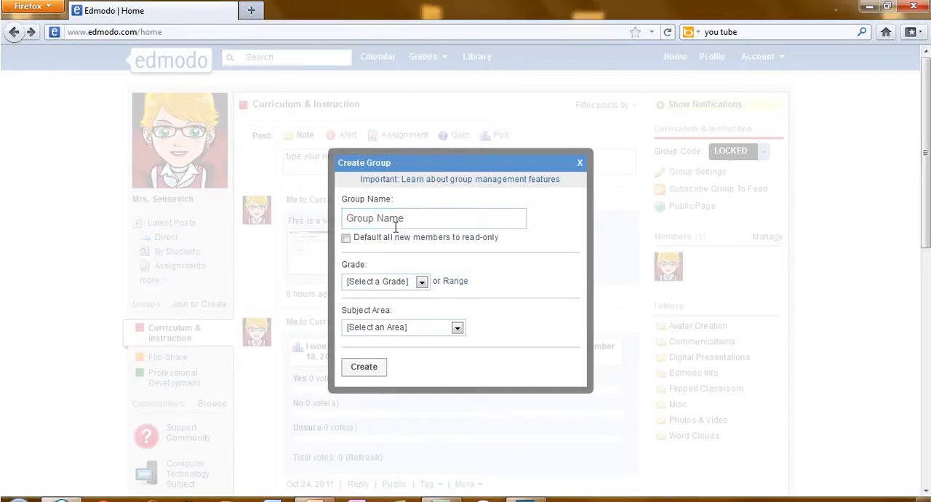
text(Demonstratio)
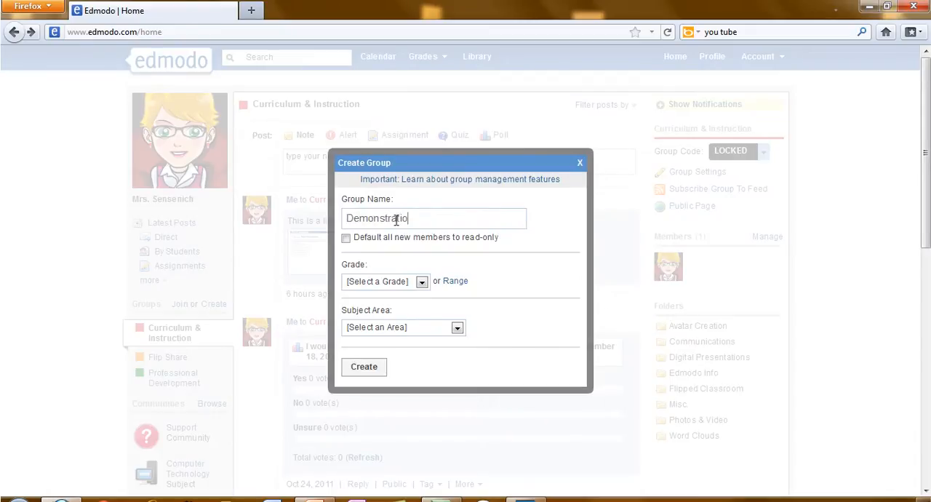
text(n)
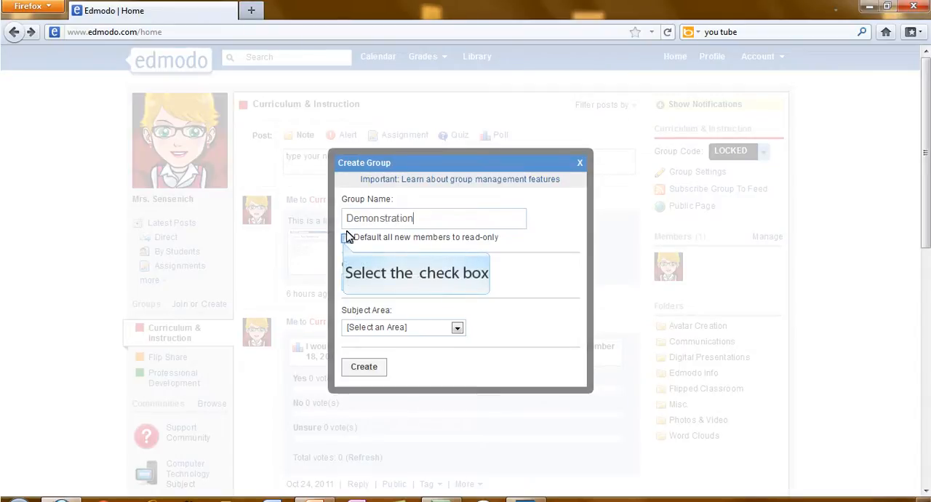
- Turn on 'Default all new members to read-only' in the Create Group form
click(346, 238)
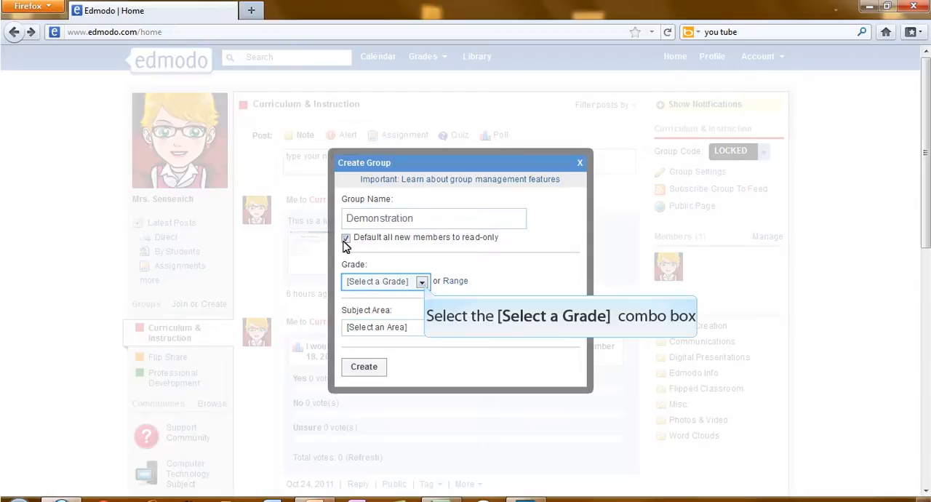
mouse_move(399, 254)
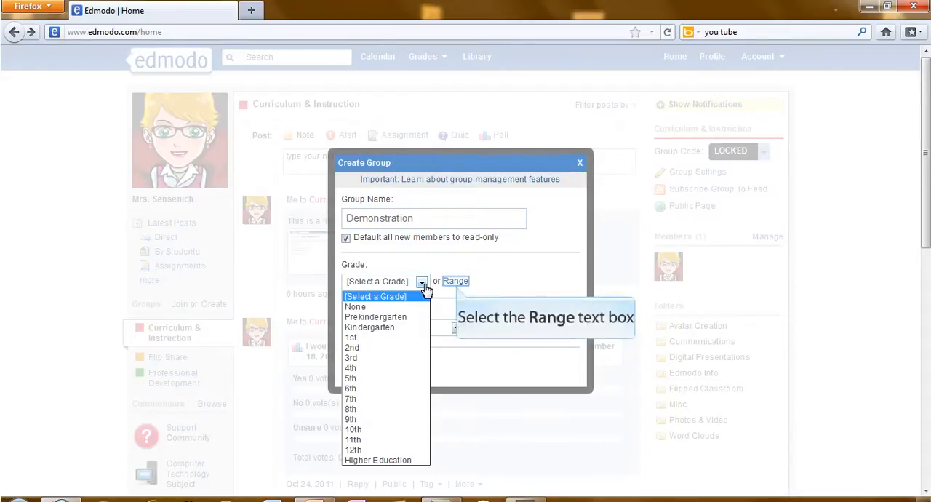
mouse_move(455, 291)
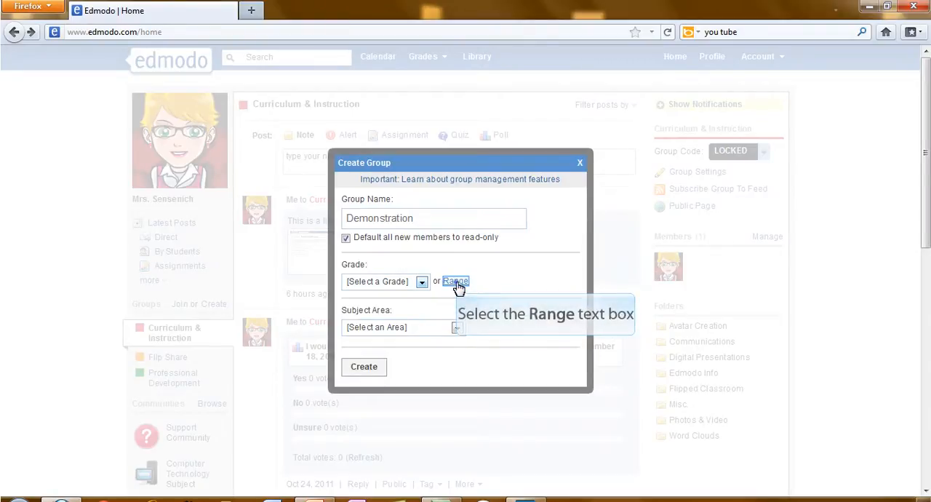
- Switch Grade to a range and drag its handles to Kindergarten and 12th
click(454, 282)
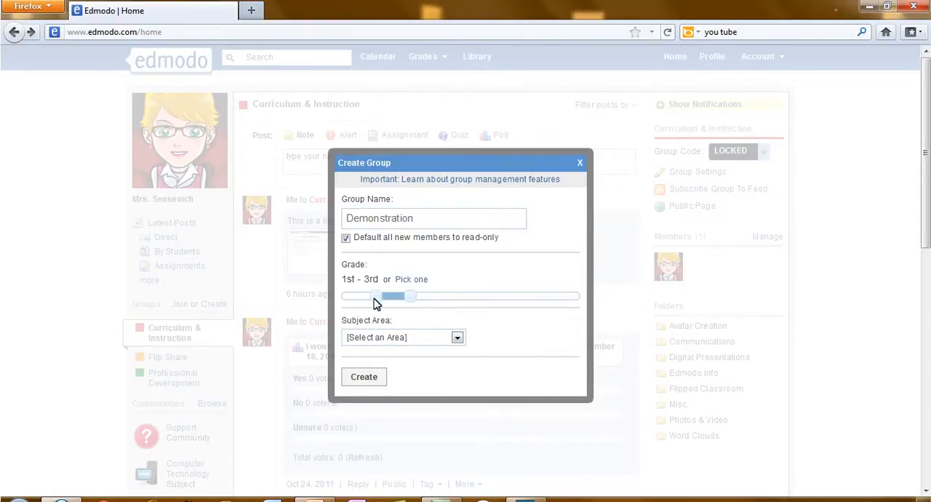
drag(375, 296, 357, 296)
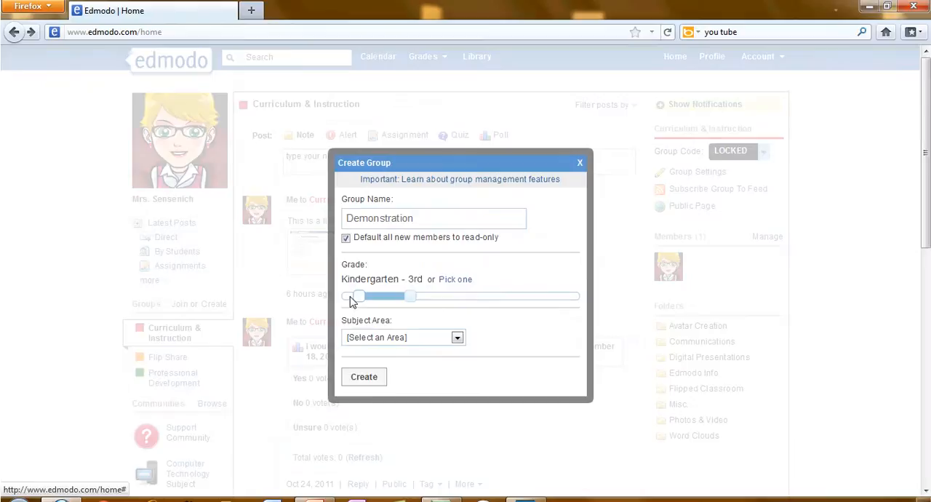
drag(413, 295, 460, 295)
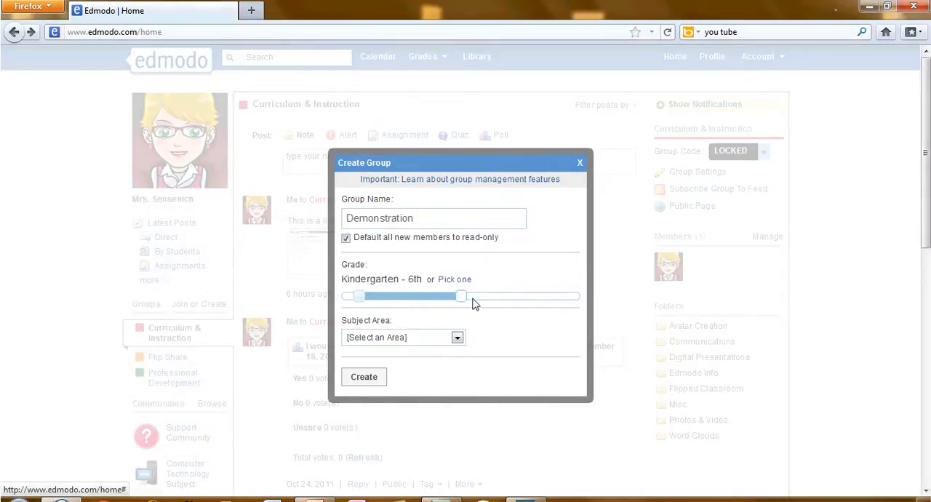
drag(462, 296, 545, 296)
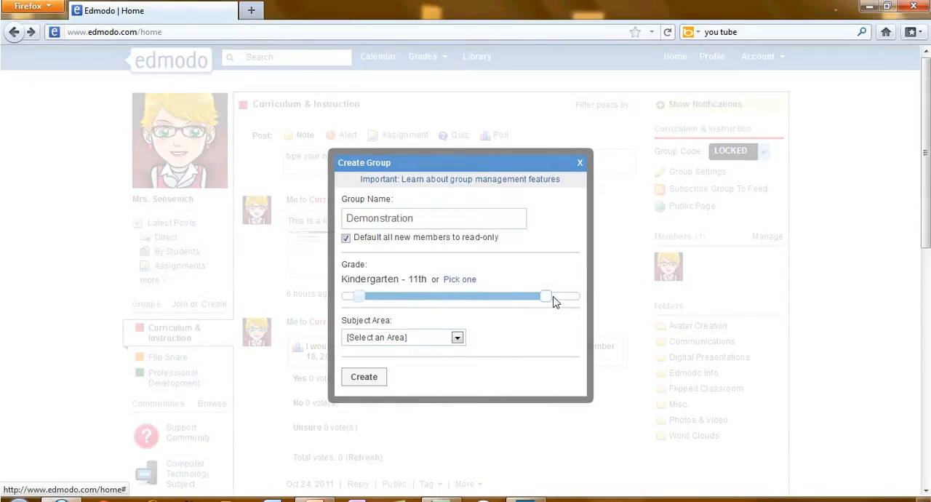
drag(547, 296, 564, 296)
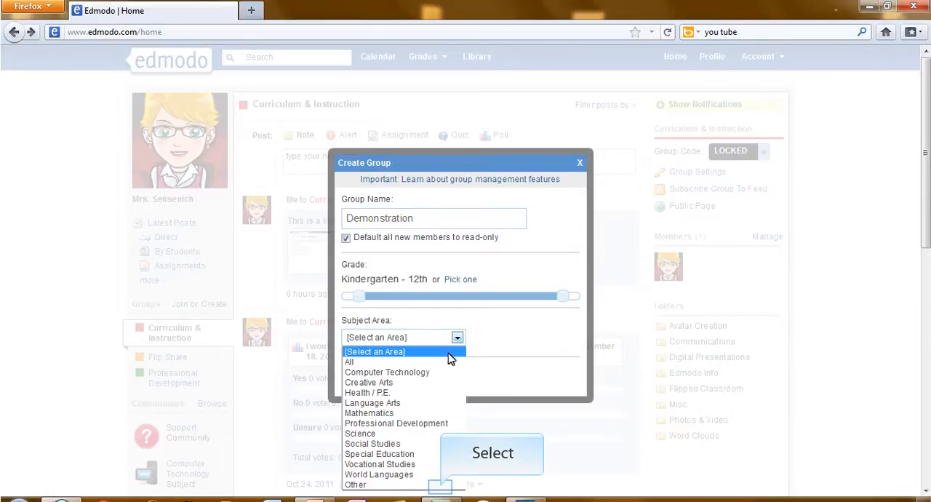
- Set Subject Area to Other with 'Demonstration' as the custom subject
click(355, 483)
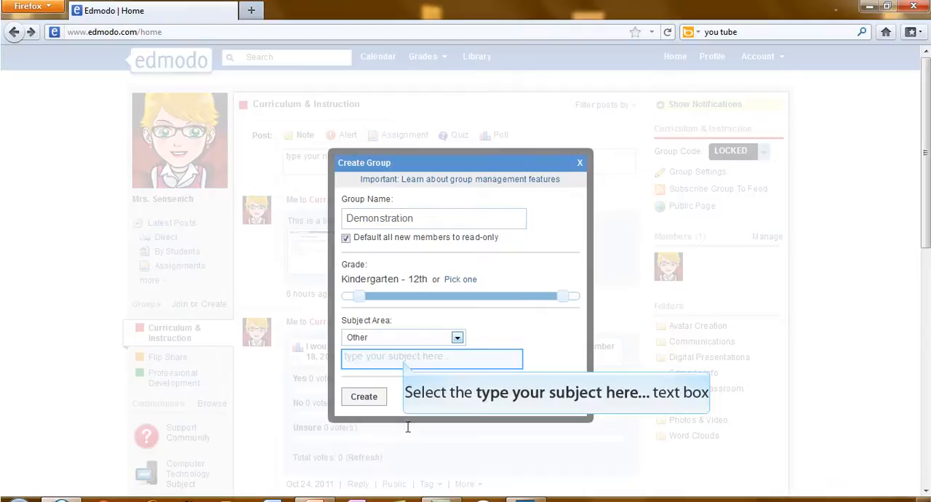
click(431, 359)
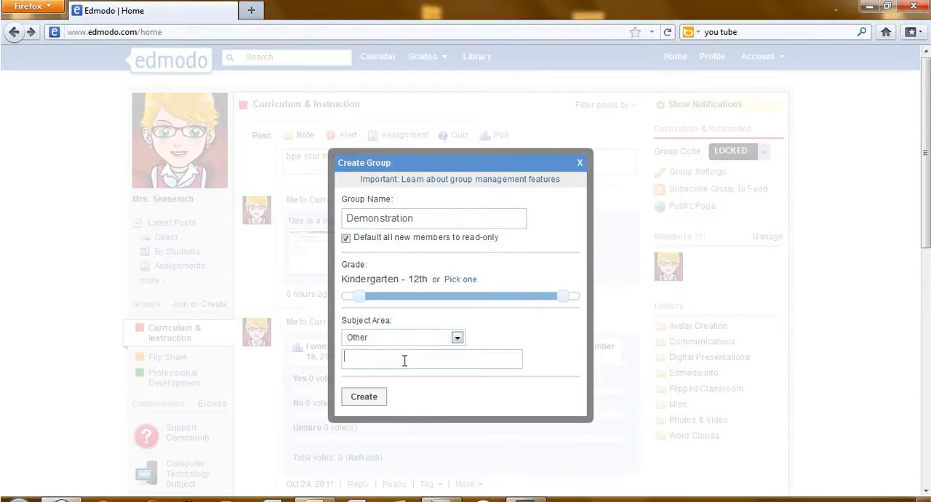
text(De)
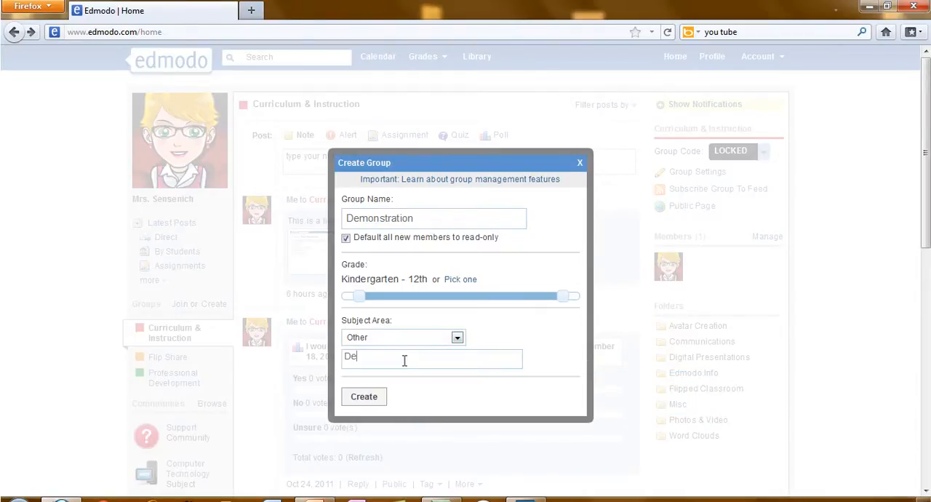
text(monstration)
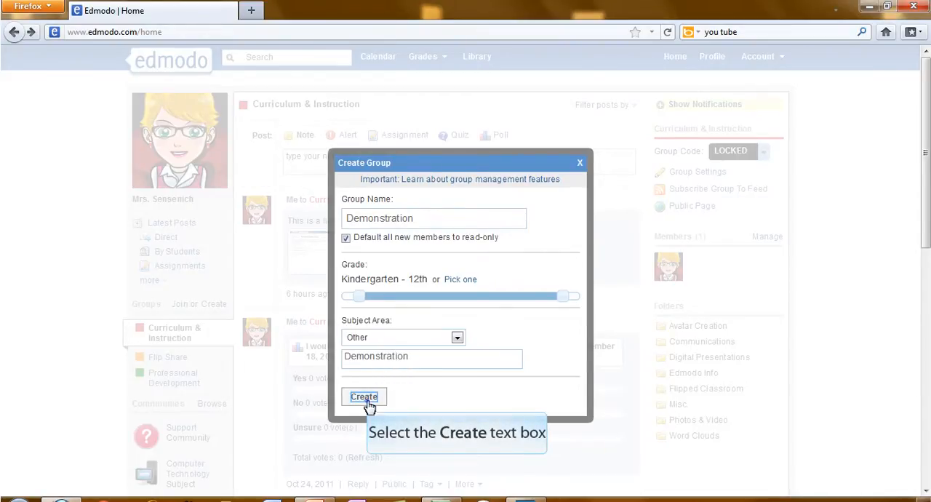
- Create the Demonstration group and close the join-code confirmation
click(364, 396)
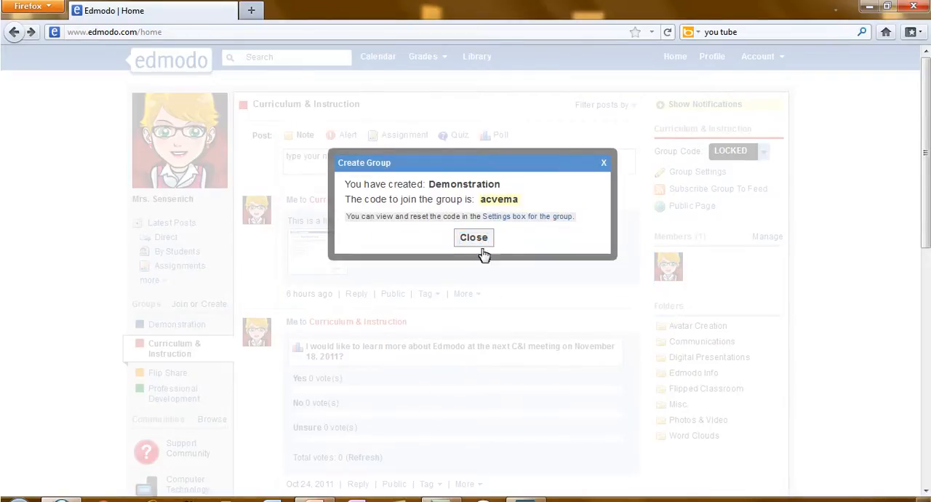
click(474, 237)
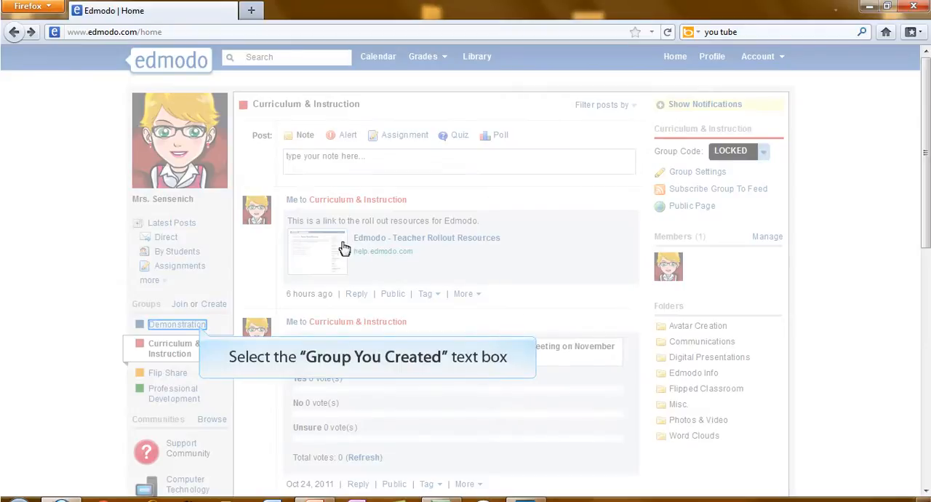
- View the Demonstration group page and its member list, then return to the home feed
click(178, 353)
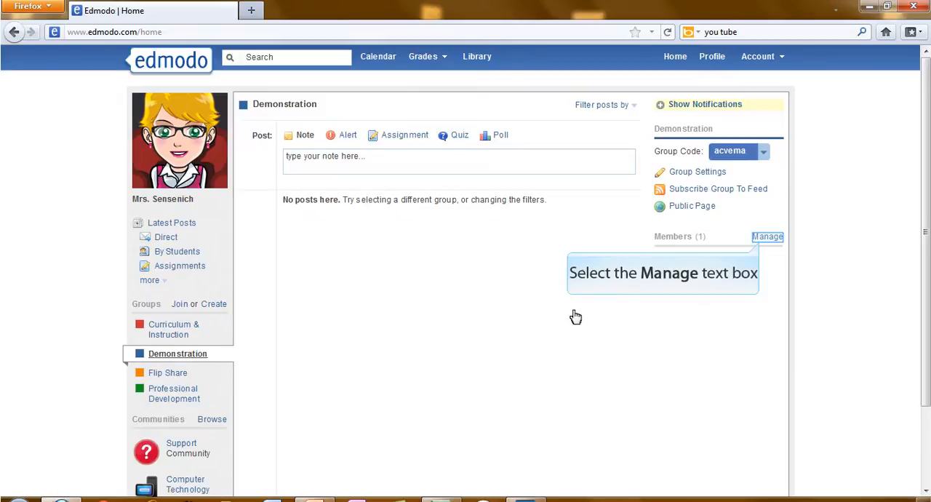
click(768, 236)
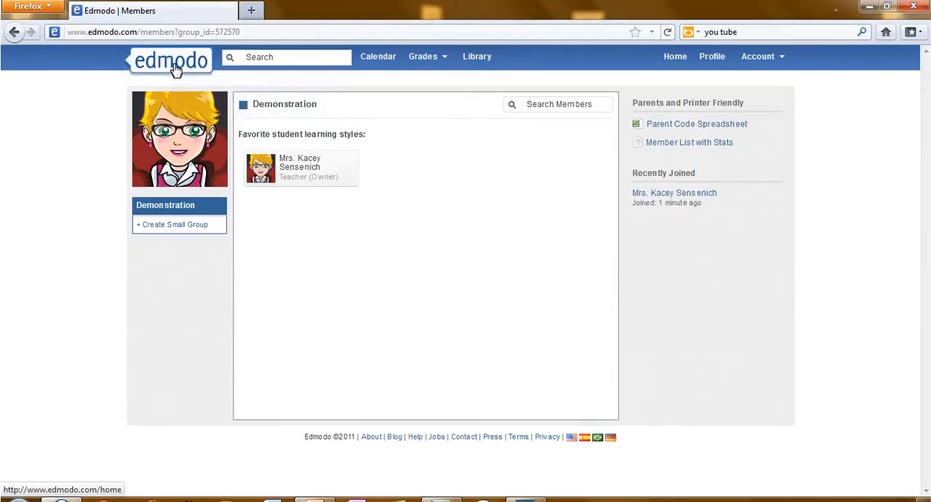
click(171, 61)
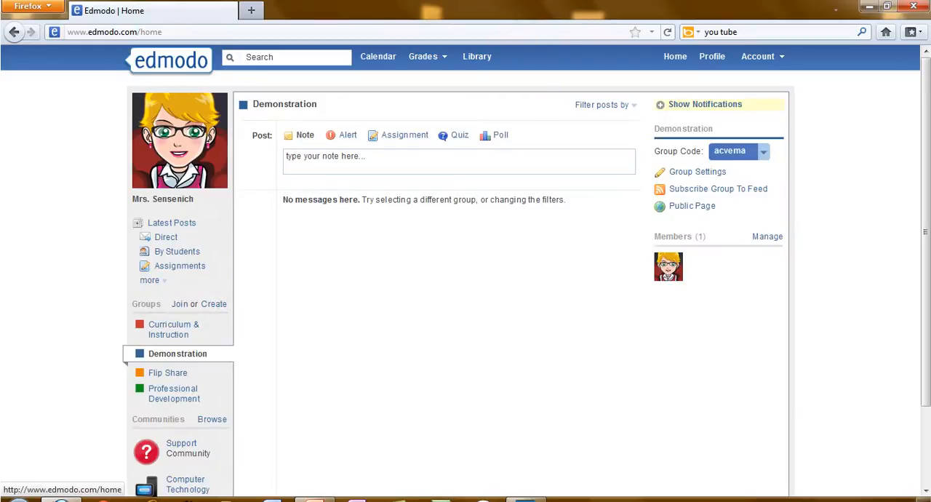